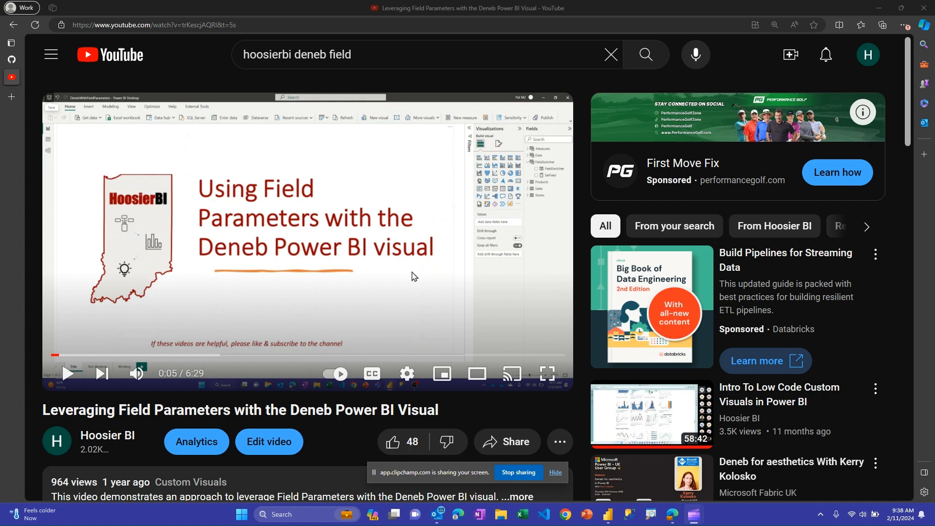
mouse_move(442, 374)
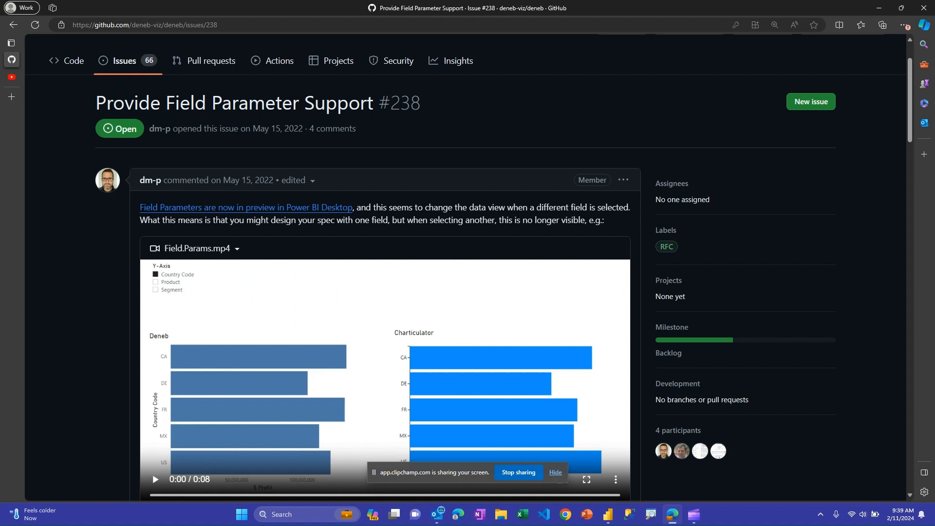
Step: Scroll issue #238 down to the comment containing the FPTest DAX workaround code
scroll(down, 3)
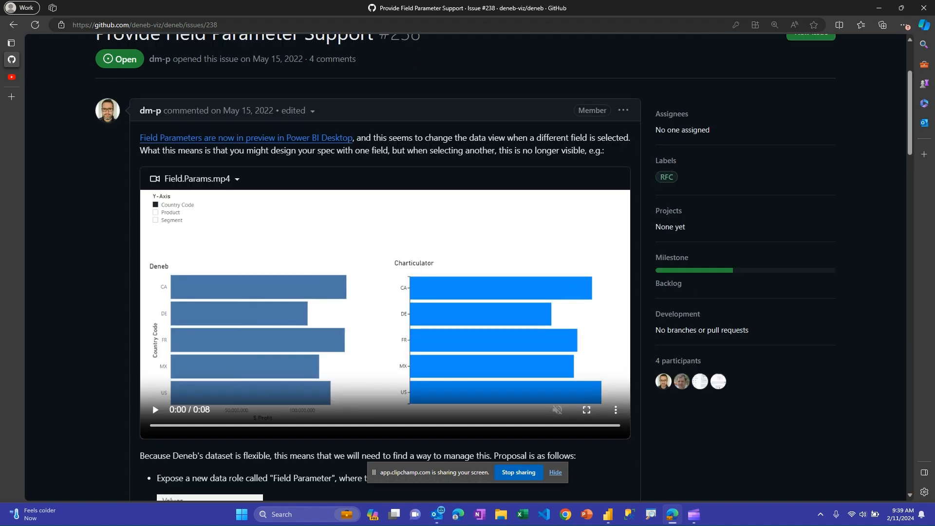
scroll(down, 3)
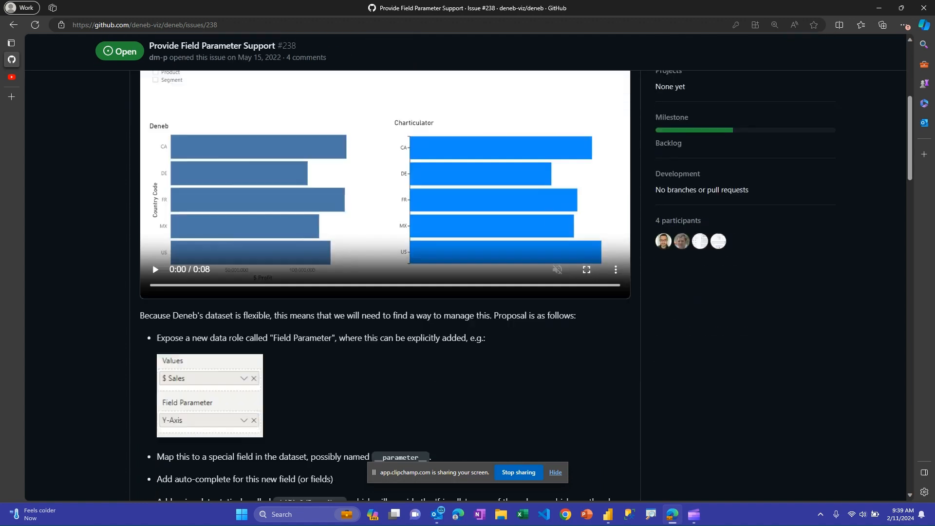
scroll(down, 3)
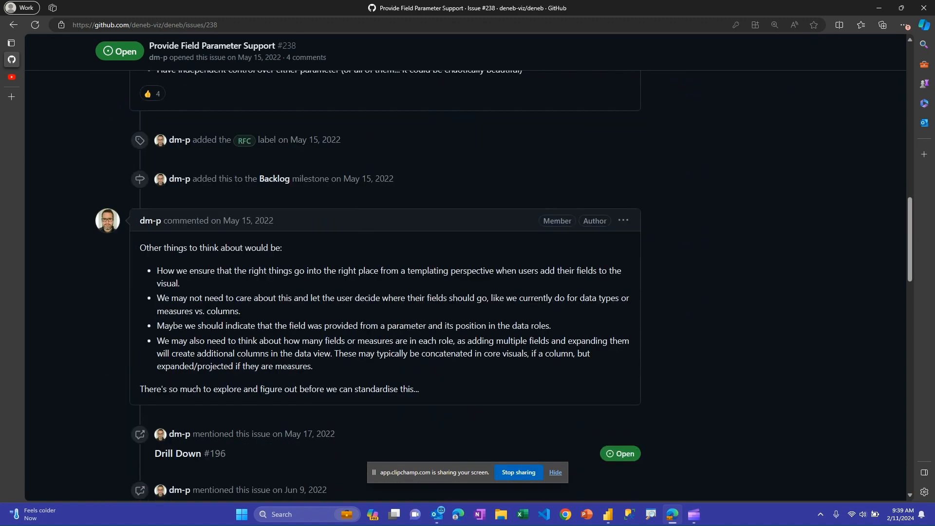
scroll(down, 3)
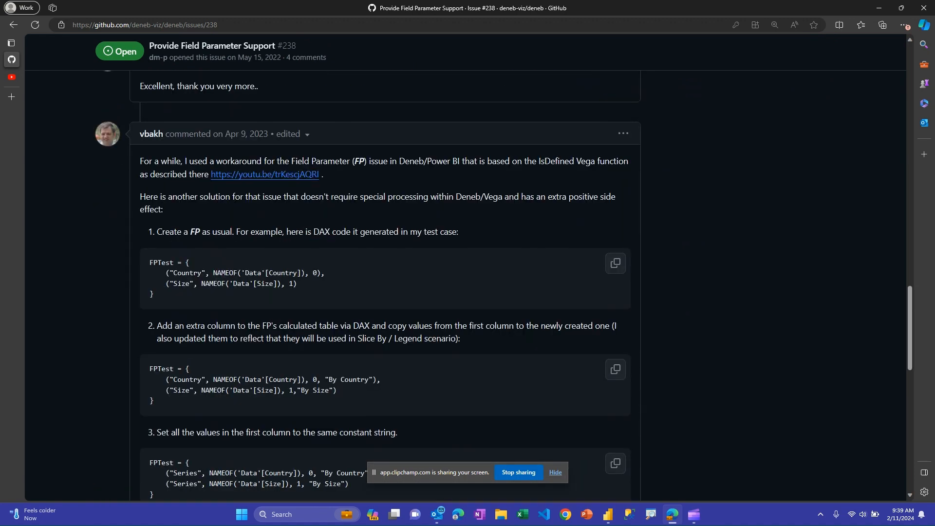
mouse_move(151, 134)
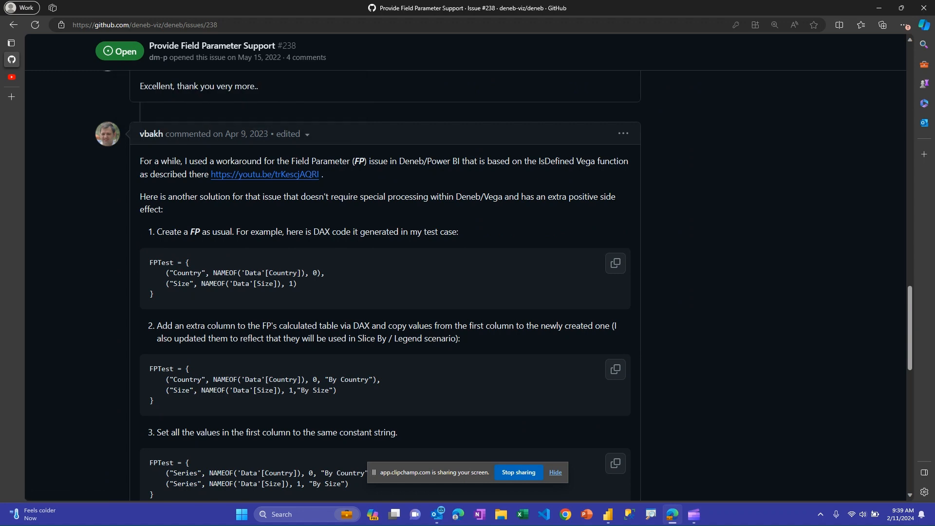
mouse_move(265, 174)
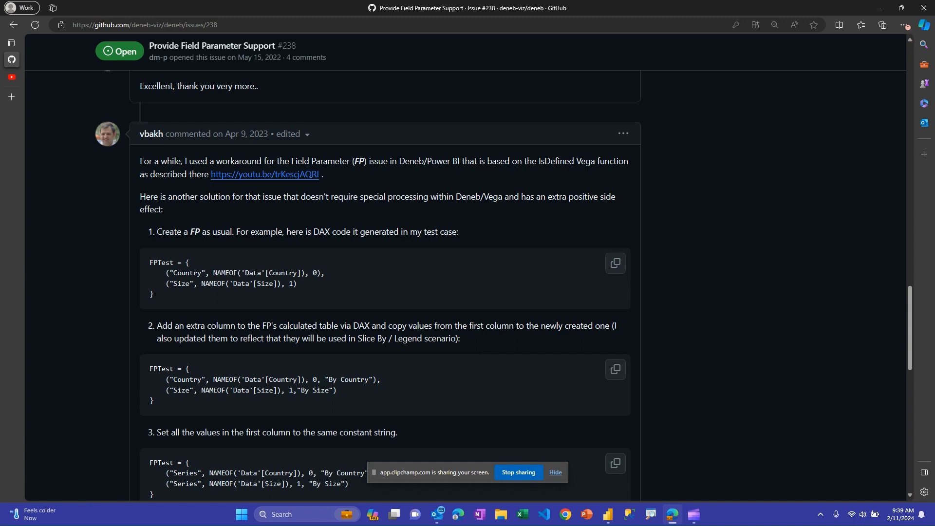
Step: Switch to Power BI Desktop on the Working page's Deneb chart with its nested isDefined transform
click(555, 472)
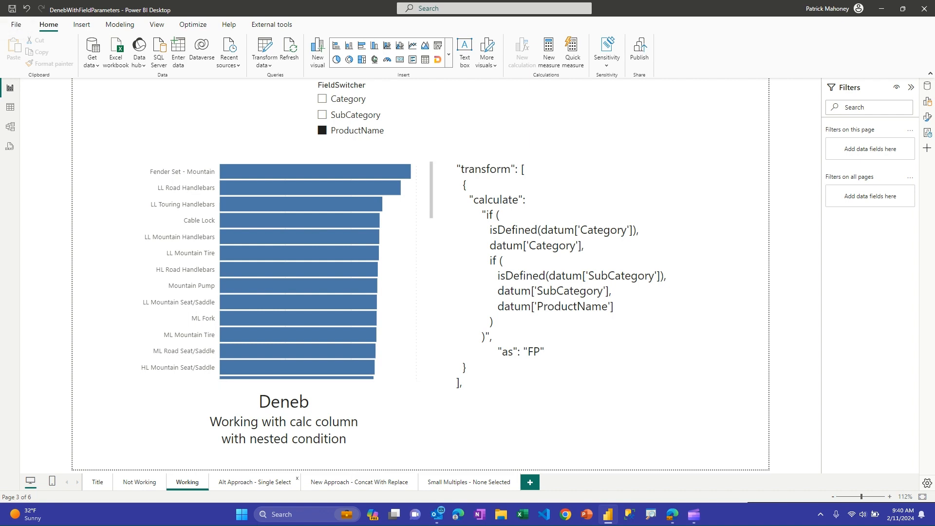
Step: Go to the Alt Approach - Single Select page and select the Value4 field parameter slicer
click(254, 481)
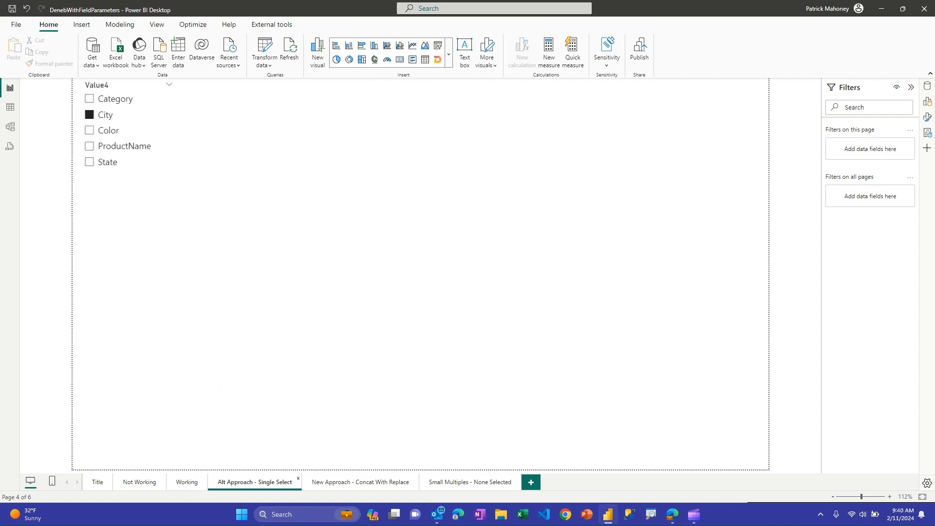
click(89, 115)
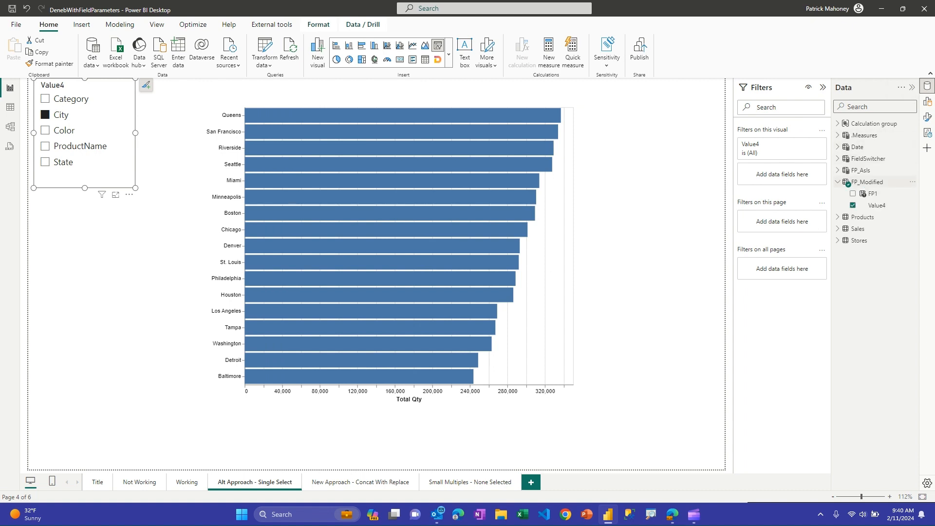
mouse_move(867, 182)
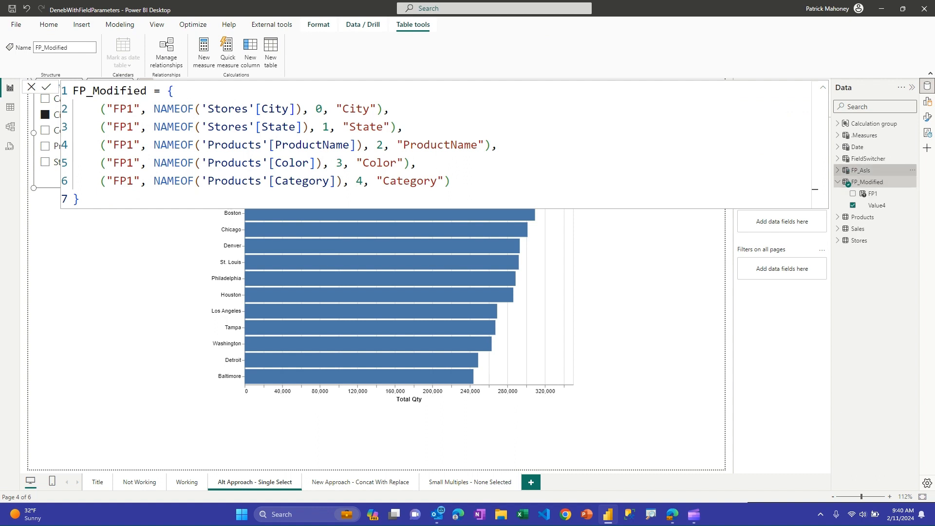
Step: Show the FP_AsIs parameter table's DAX definition, then dismiss the formula bar
click(862, 170)
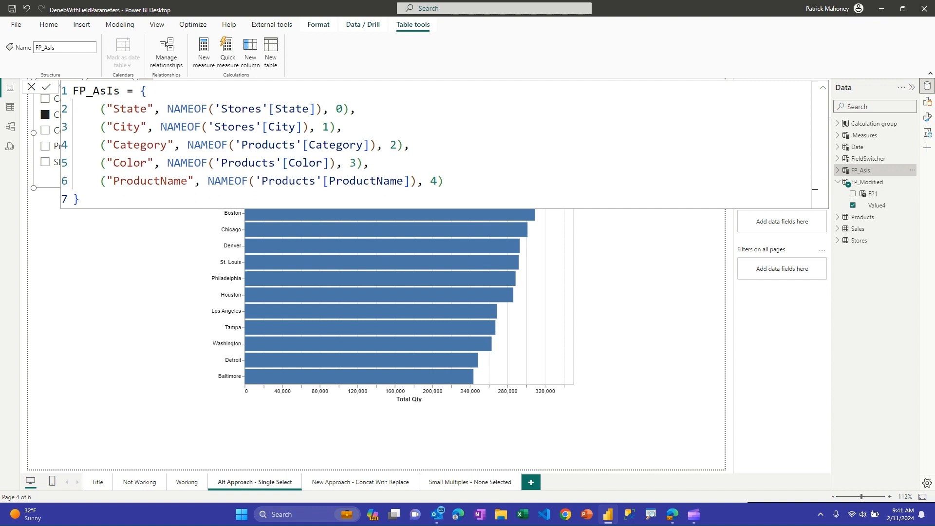
click(866, 181)
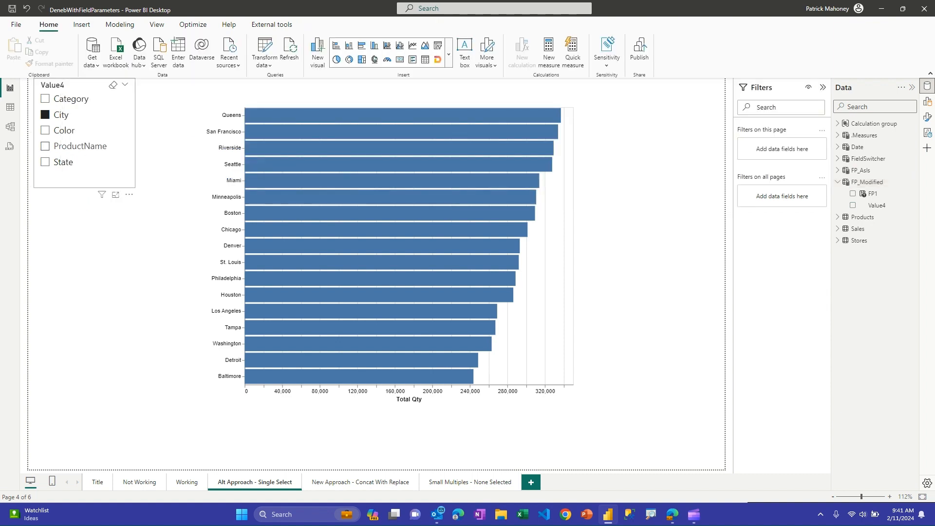
click(45, 131)
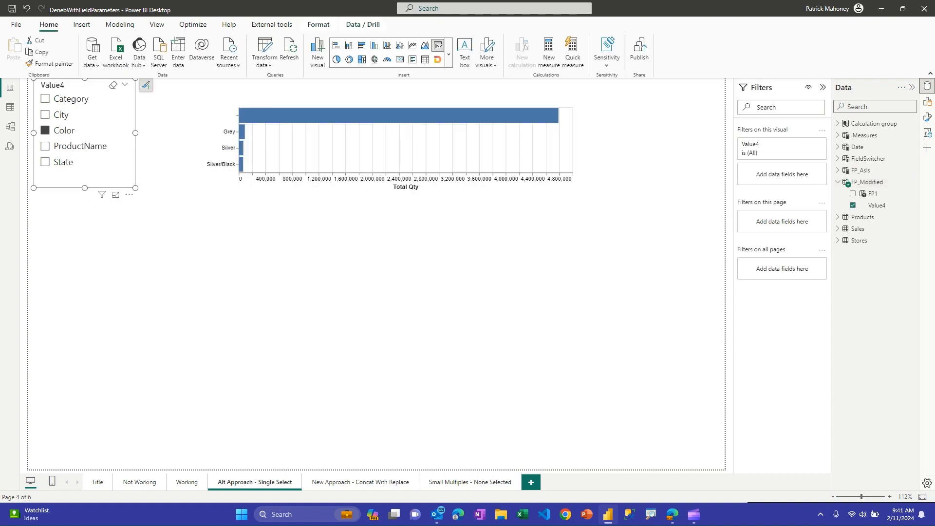
click(45, 146)
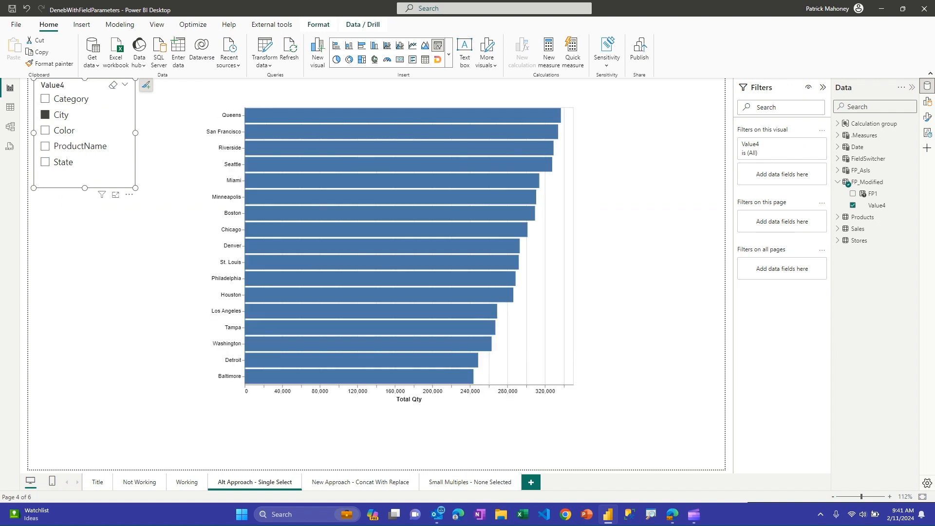
click(406, 252)
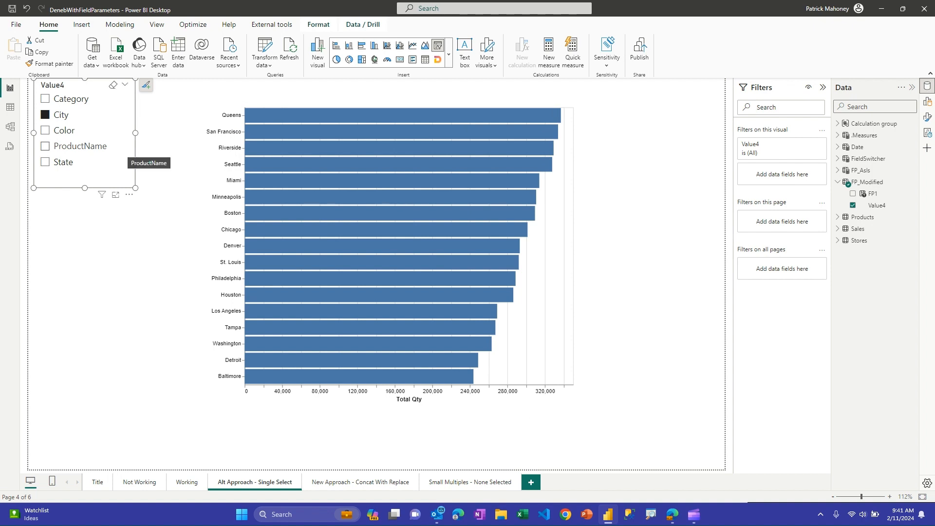
click(396, 244)
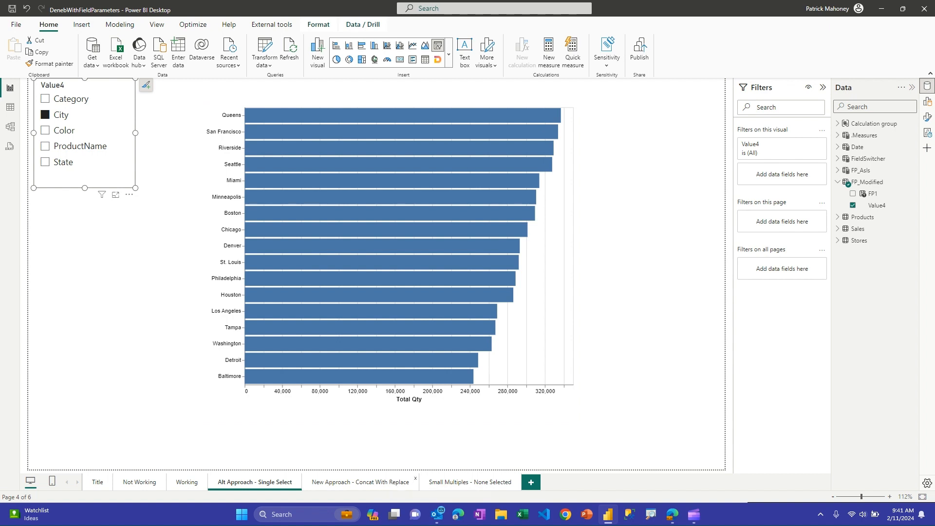
mouse_move(359, 482)
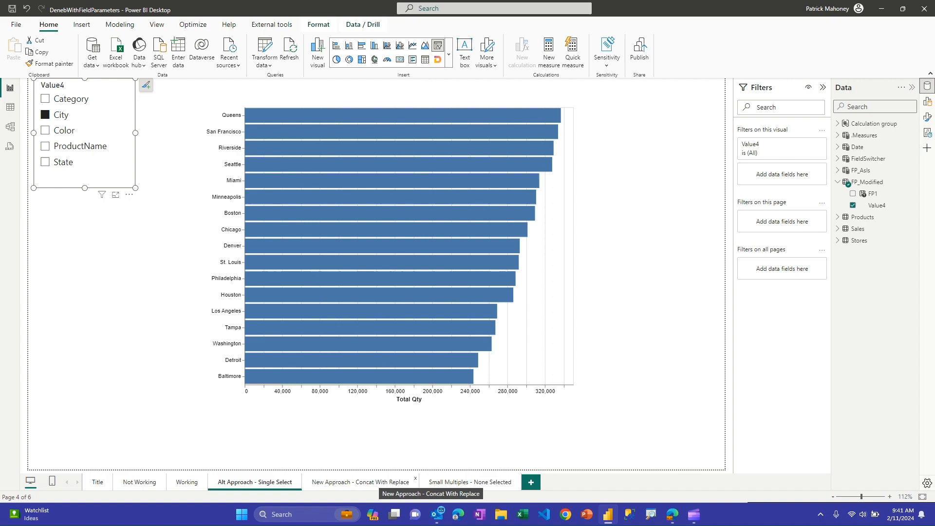
click(360, 481)
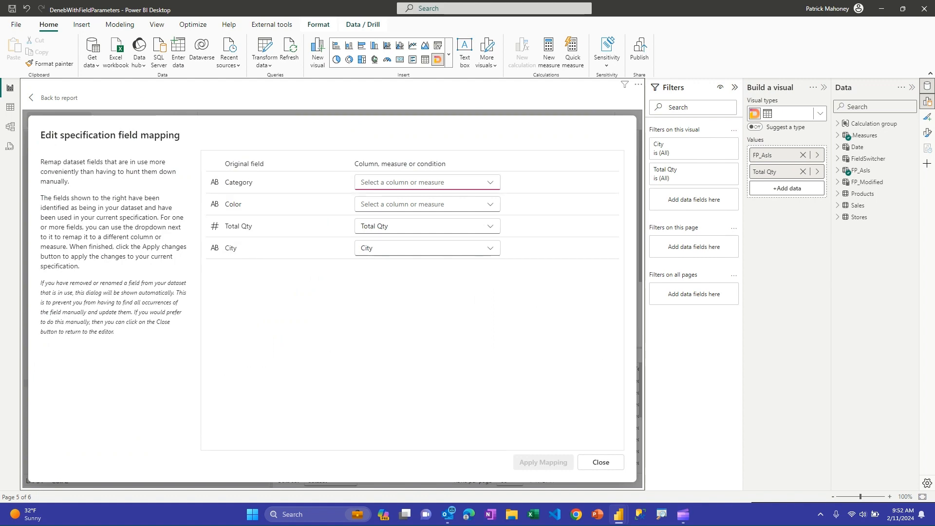
Step: Dismiss the Deneb field mapping dialog without remapping to reach the concatenation spec
click(601, 462)
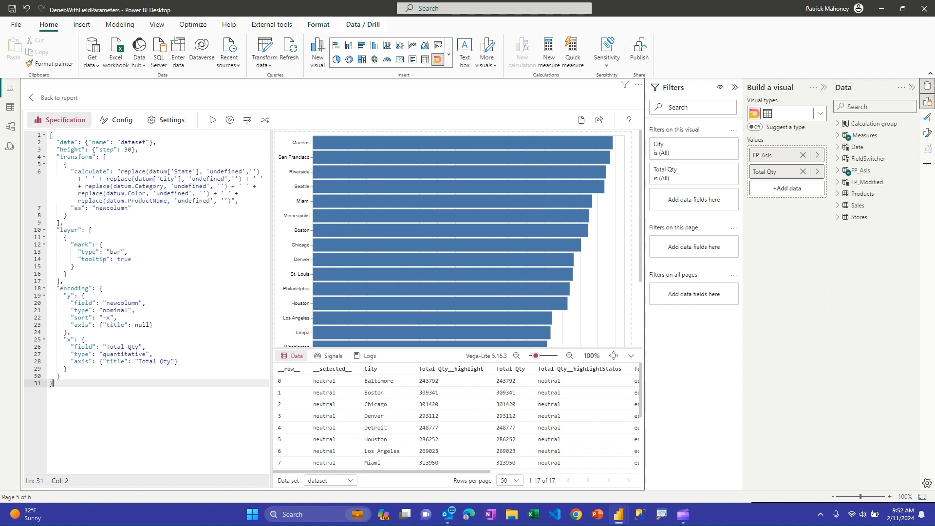
Step: Review the replace transform, then add Color to the City and Category slicer selection
scroll(right, 3)
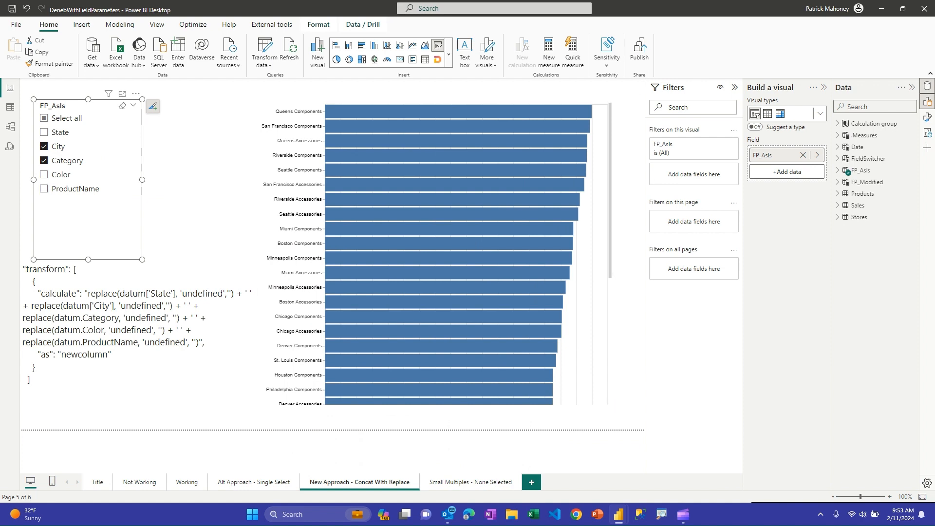
click(43, 174)
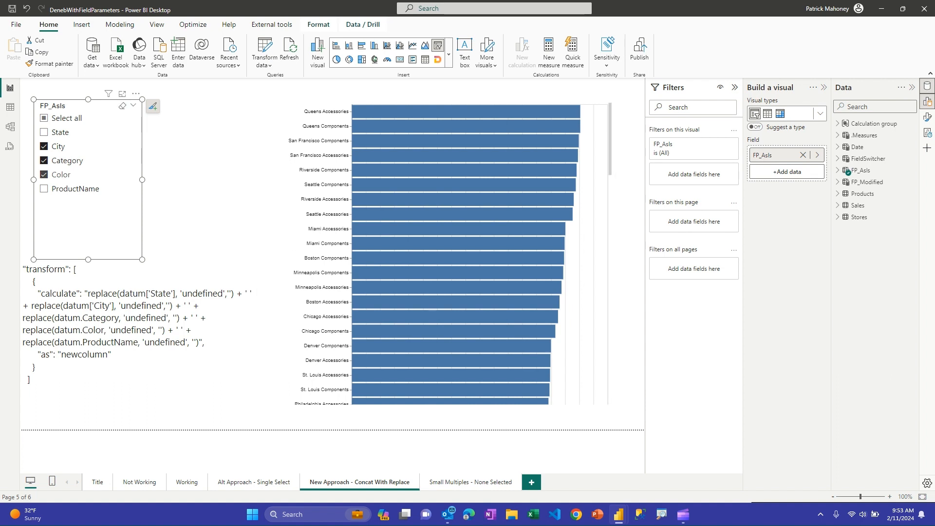
Step: Replace Color with ProductName in the FP_AsIs slicer, then go to Small Multiples - None Selected
click(43, 189)
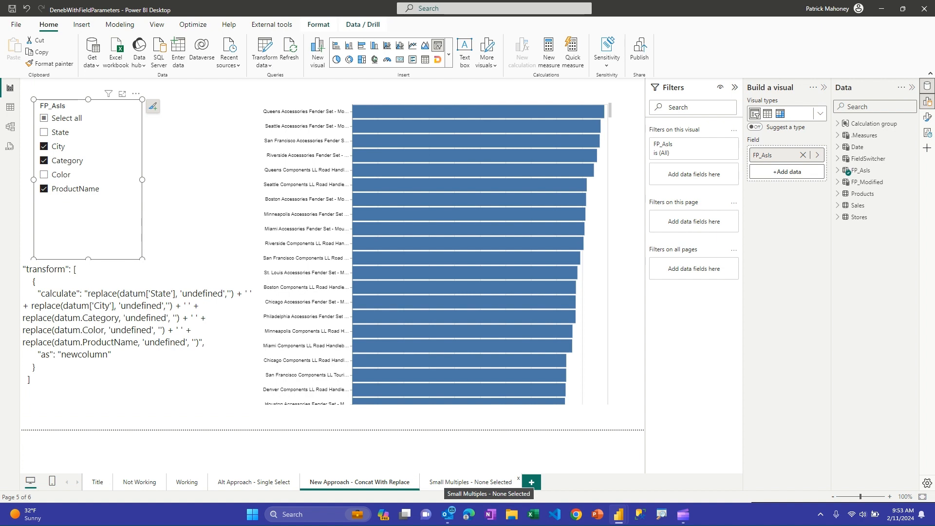
click(468, 482)
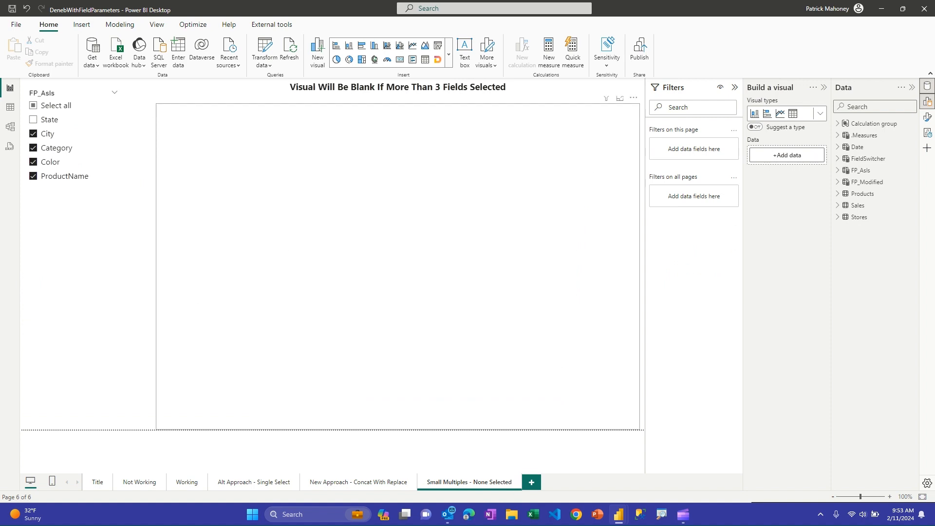
Step: Untick slicer fields until only City remains, rendering Total Sales line charts per state
click(394, 268)
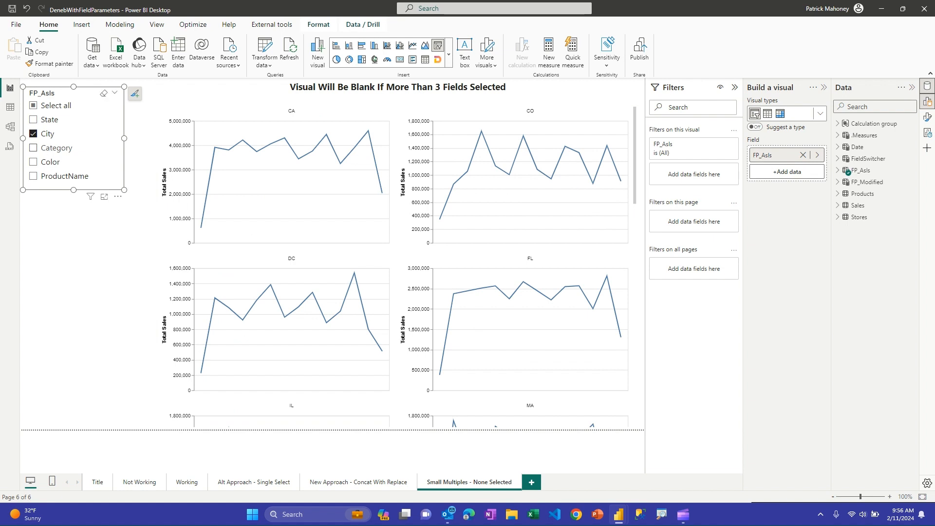
Step: Add Category next to City in the small multiples breakdown, then open the model diagram
click(33, 148)
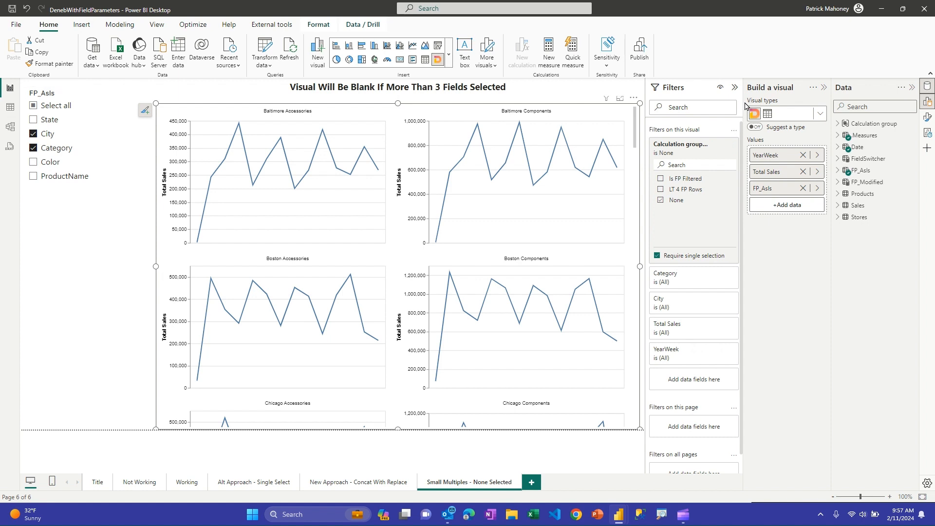
click(8, 126)
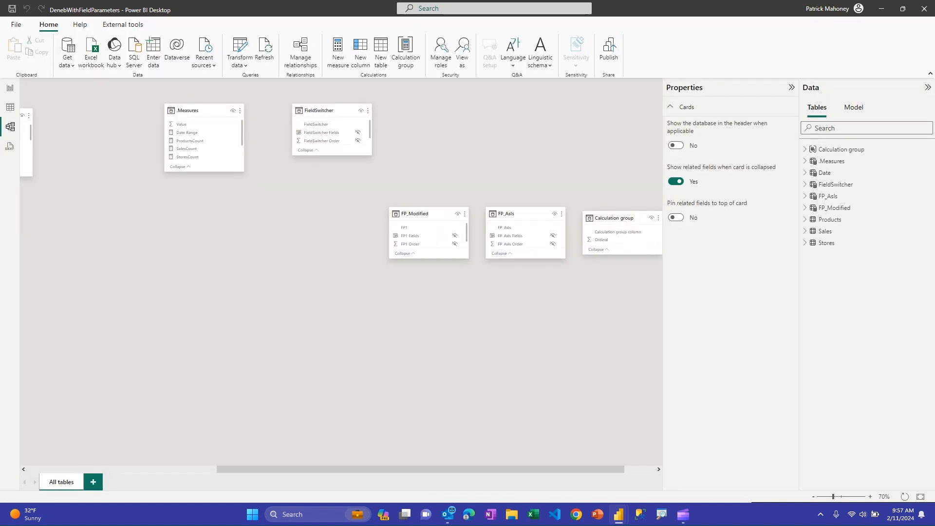
Step: Inspect the None, Is FP Filtered and LT 4 FP Rows calculation item formulas
click(854, 107)
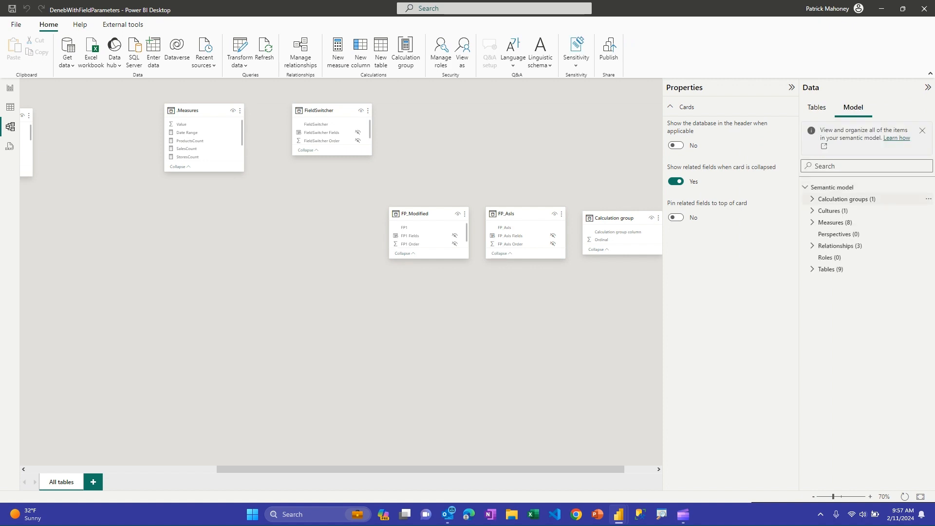
click(811, 199)
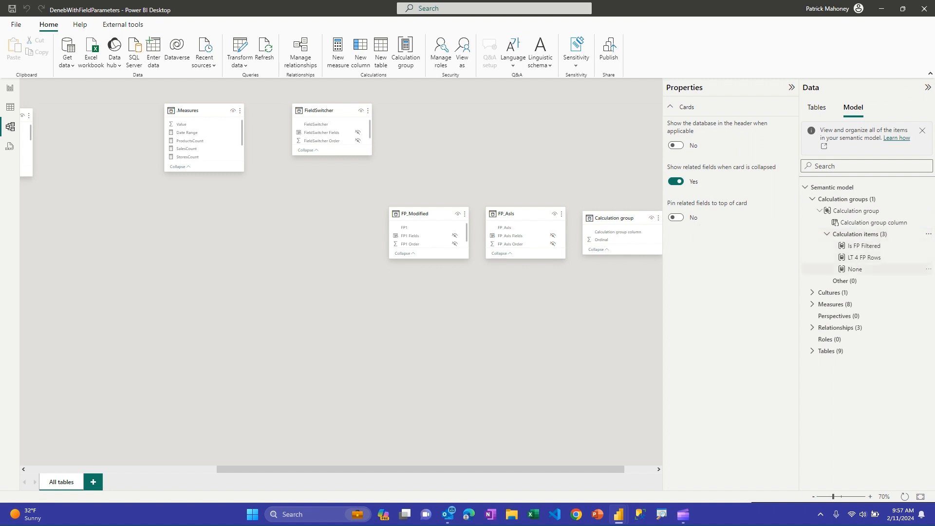
click(854, 269)
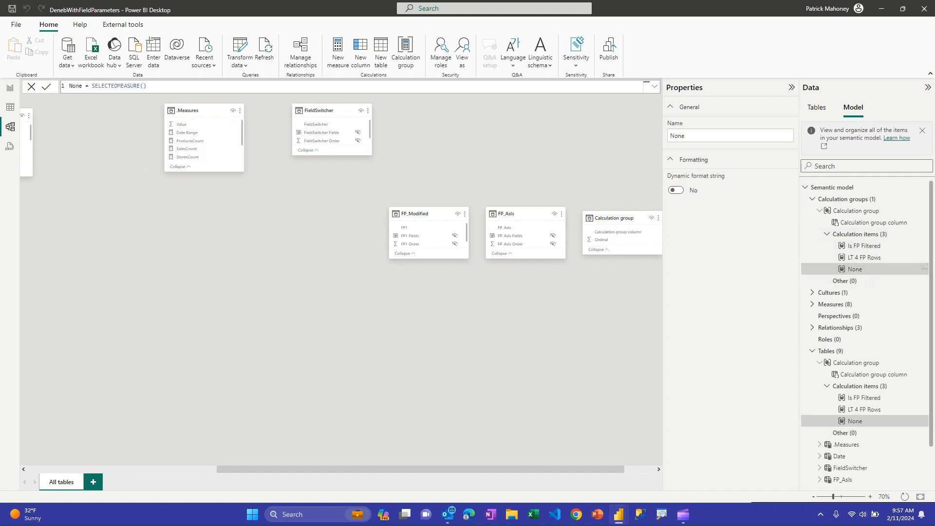
click(862, 246)
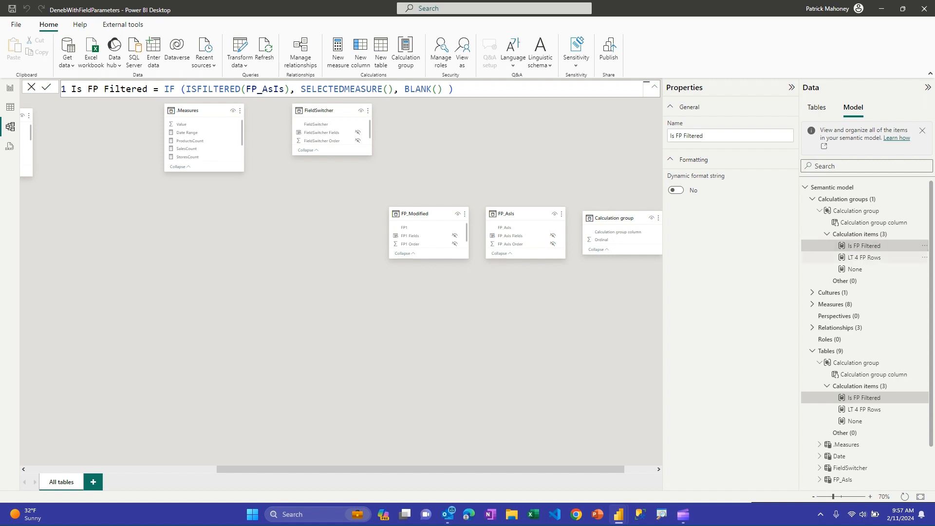
click(864, 257)
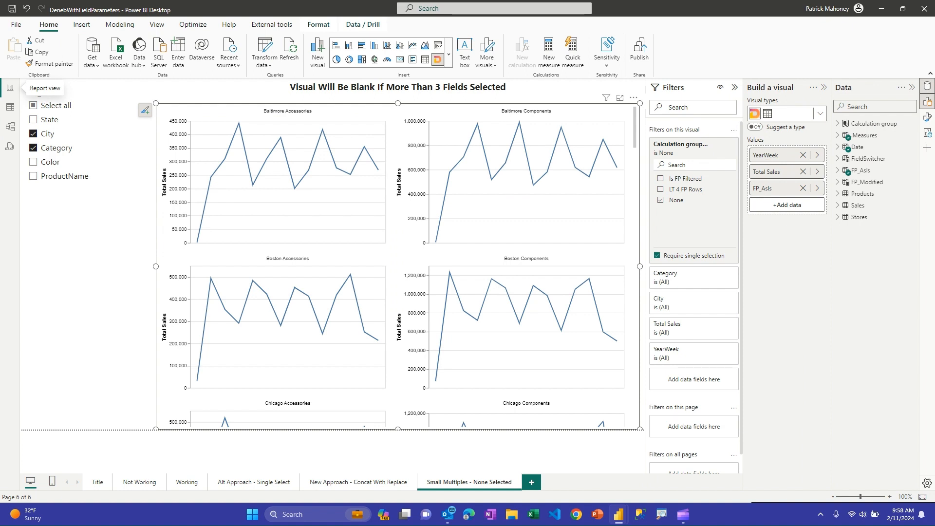
Step: Filter the visual to LT 4 FP Rows, then select State, City and Category in the slicer
click(660, 178)
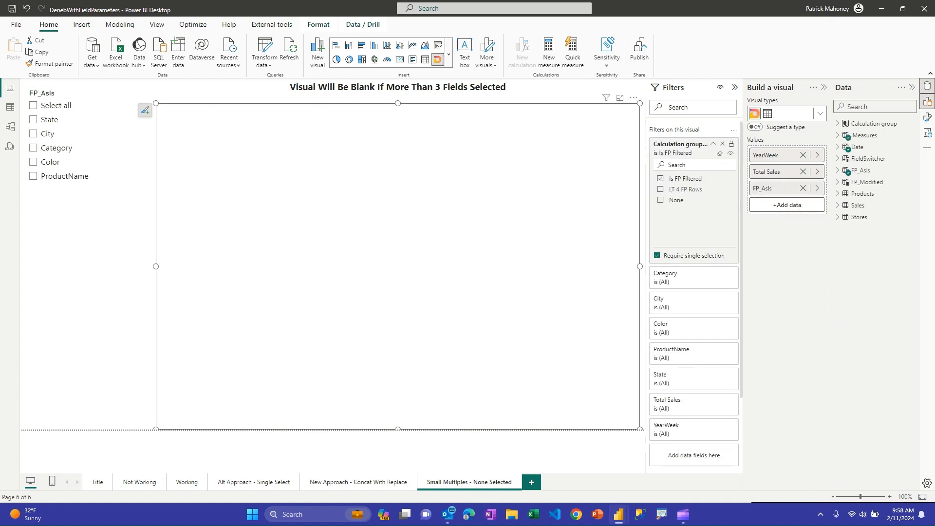
click(660, 189)
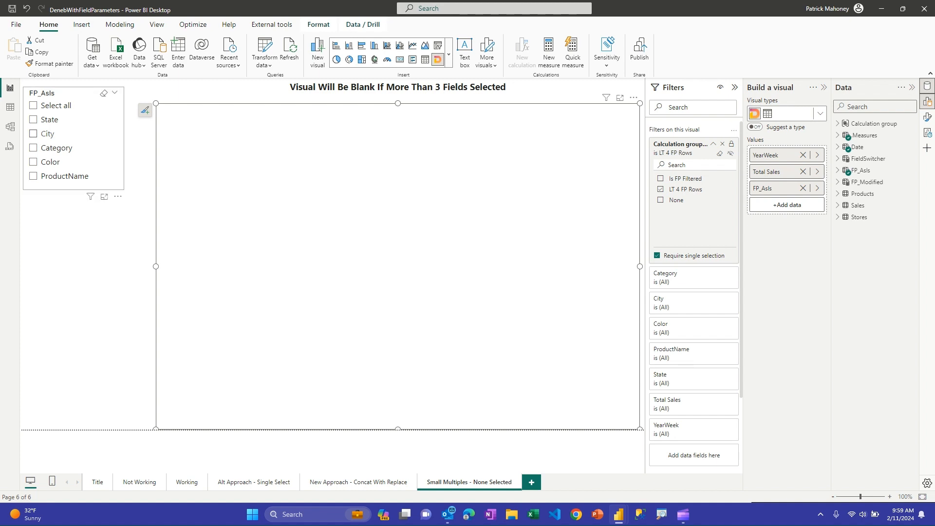
click(33, 120)
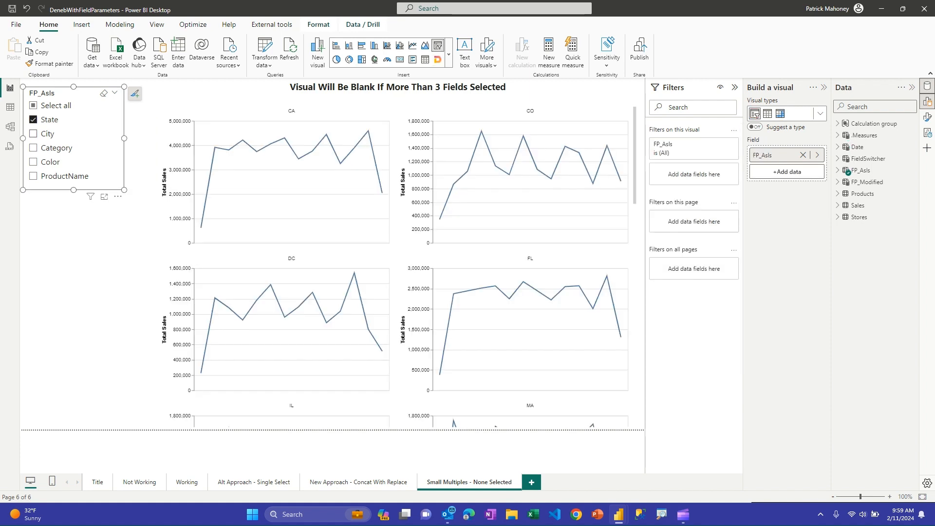
click(33, 134)
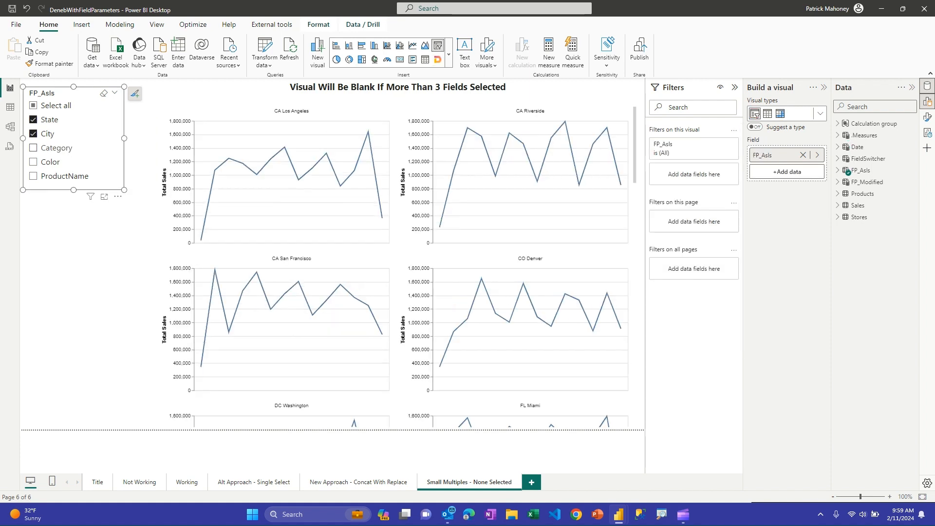
click(33, 148)
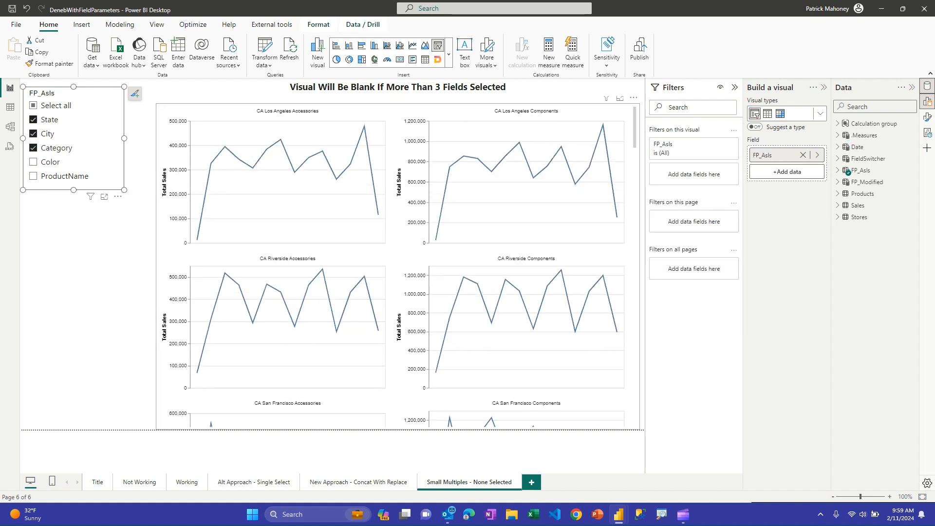